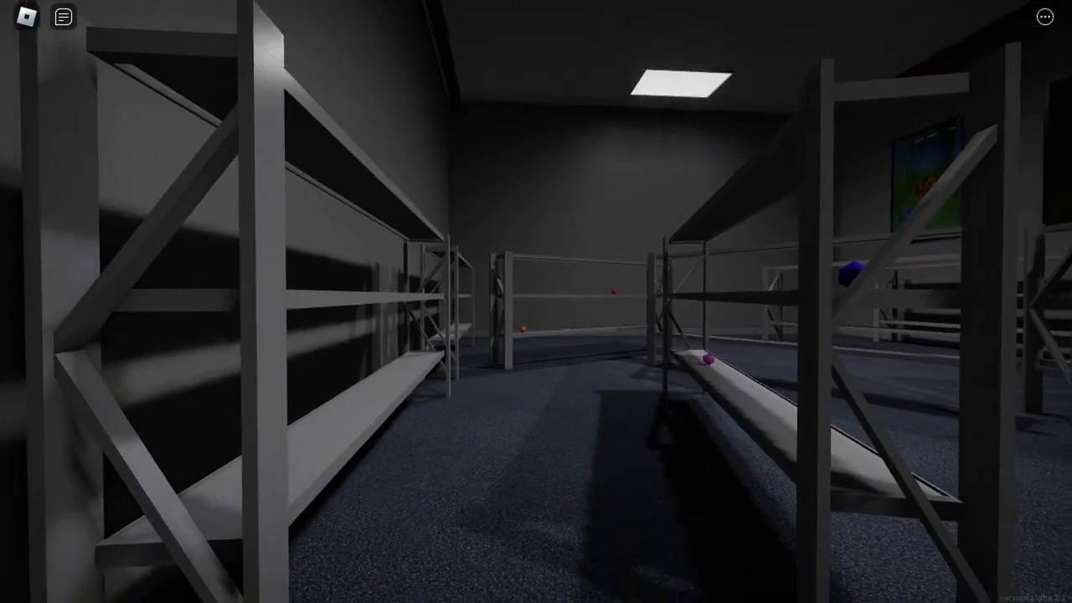
mouse_move(536, 302)
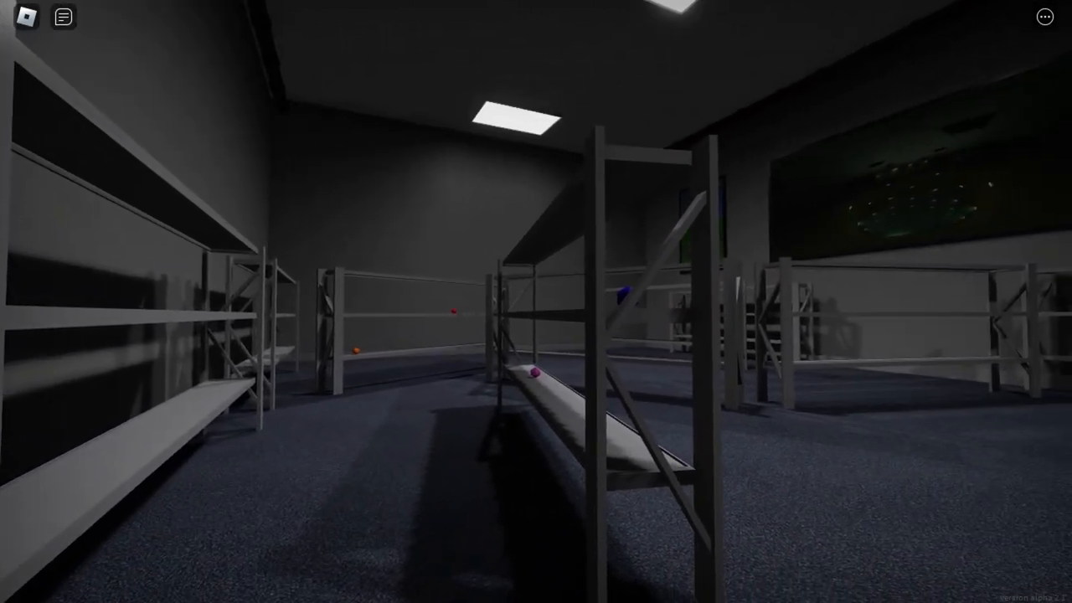
mouse_move(536, 302)
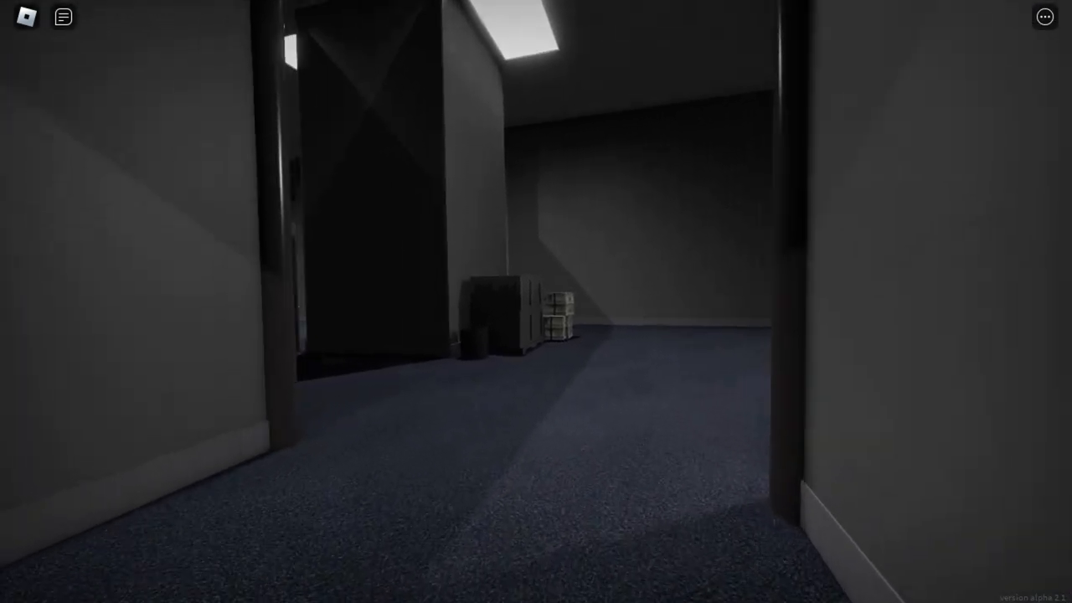
mouse_move(536, 301)
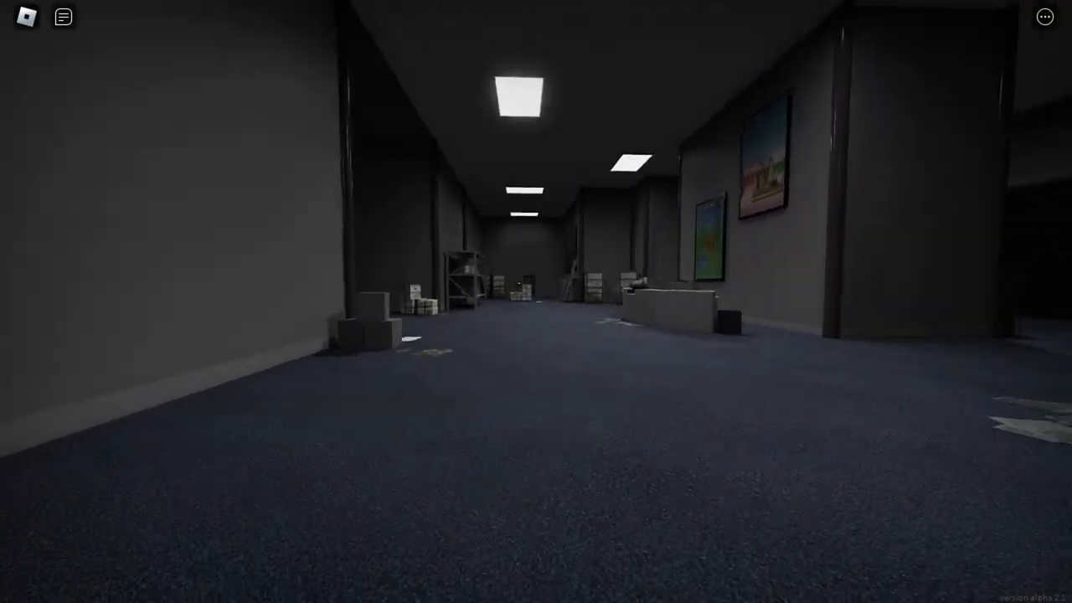
mouse_move(536, 302)
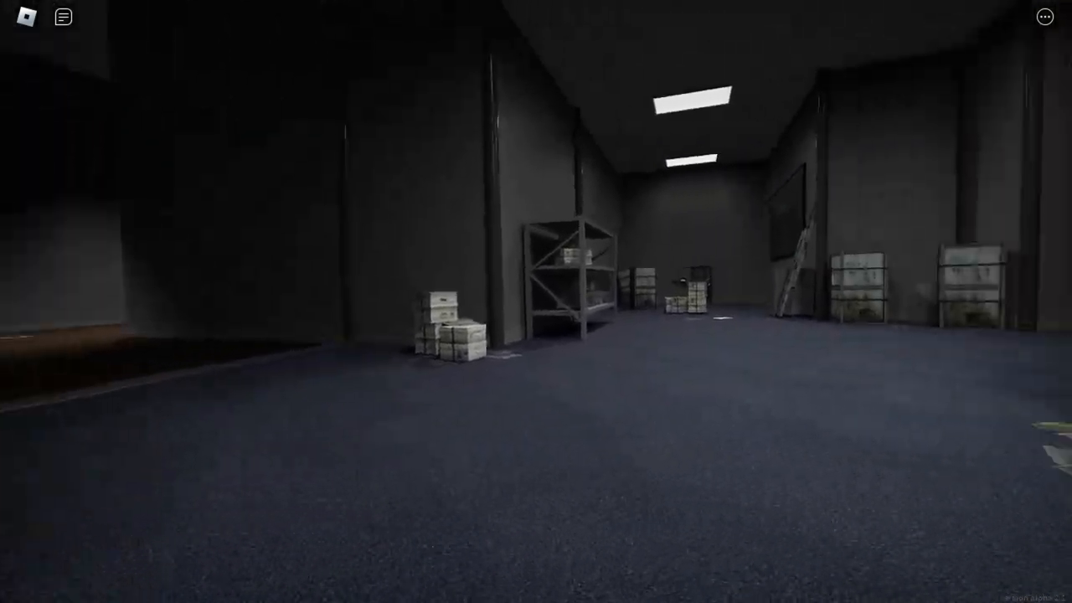
mouse_move(536, 302)
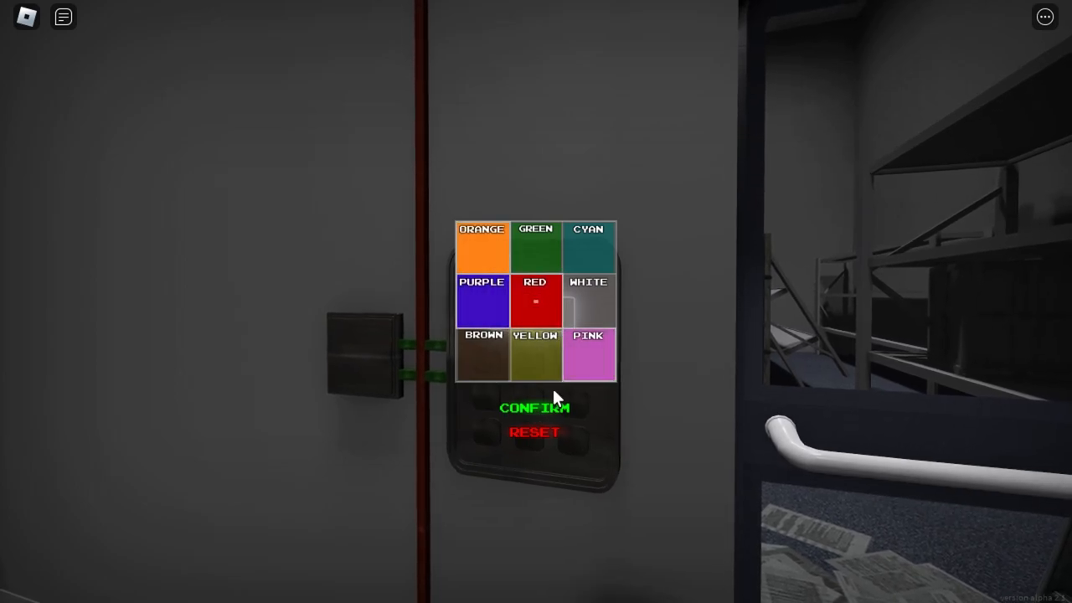
mouse_move(535, 311)
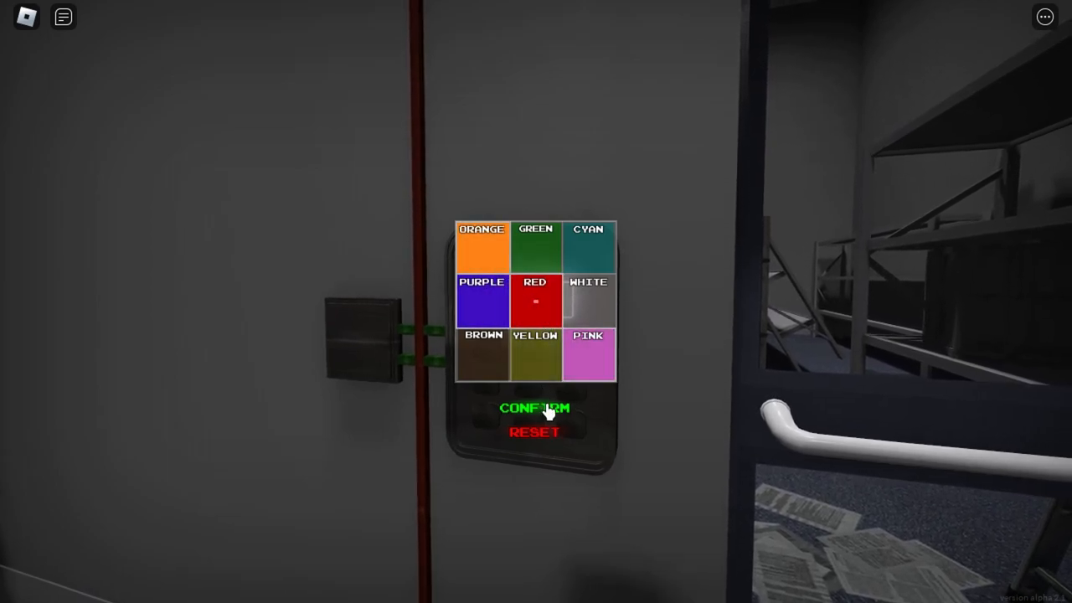
Submit the red colour on the door's colour-code keypad
left_click(482, 247)
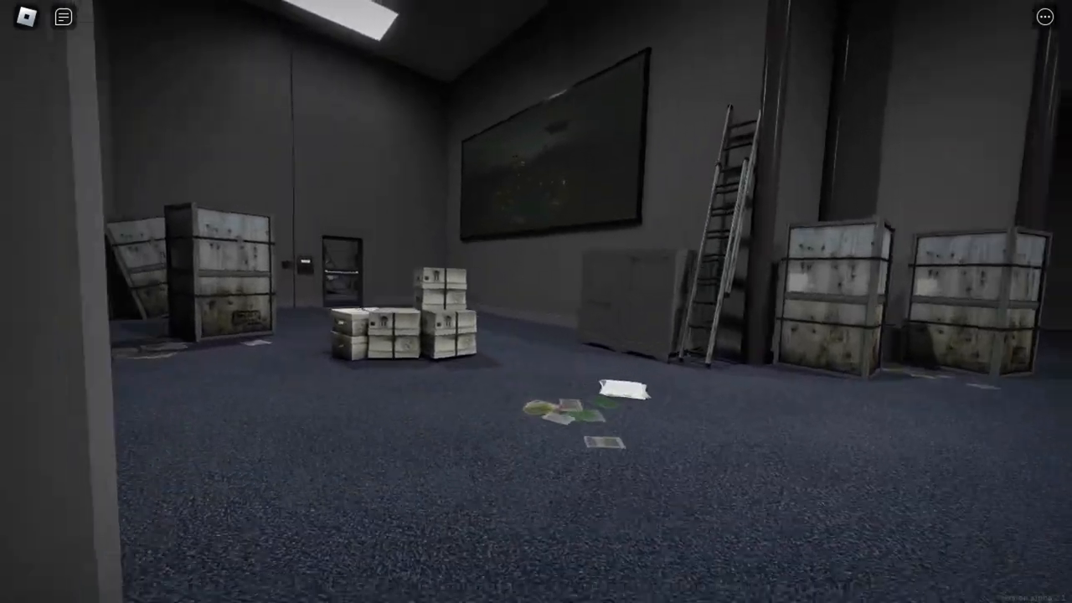
mouse_move(536, 301)
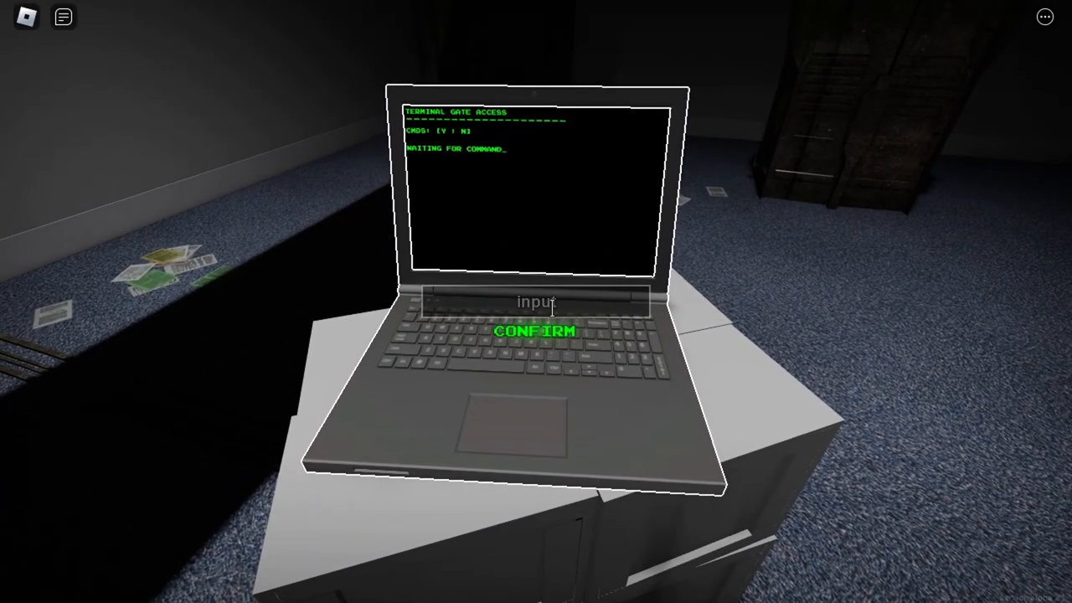
Enter 'y' at the laptop terminal's gate-access prompt
type("y")
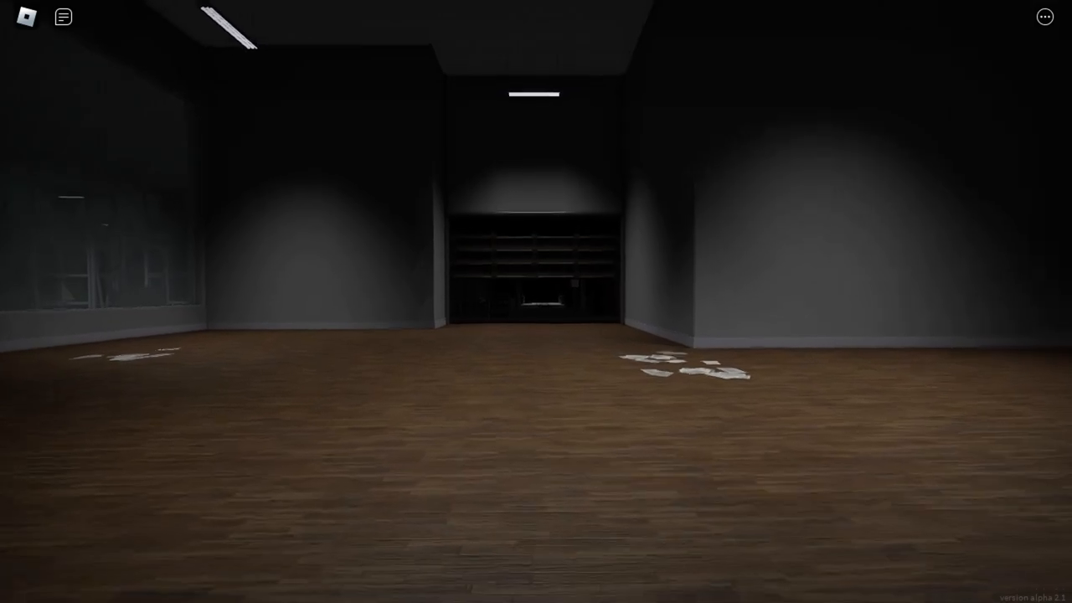
Walk forward through the gate into the dark wooden-floored room with shelving
key("w")
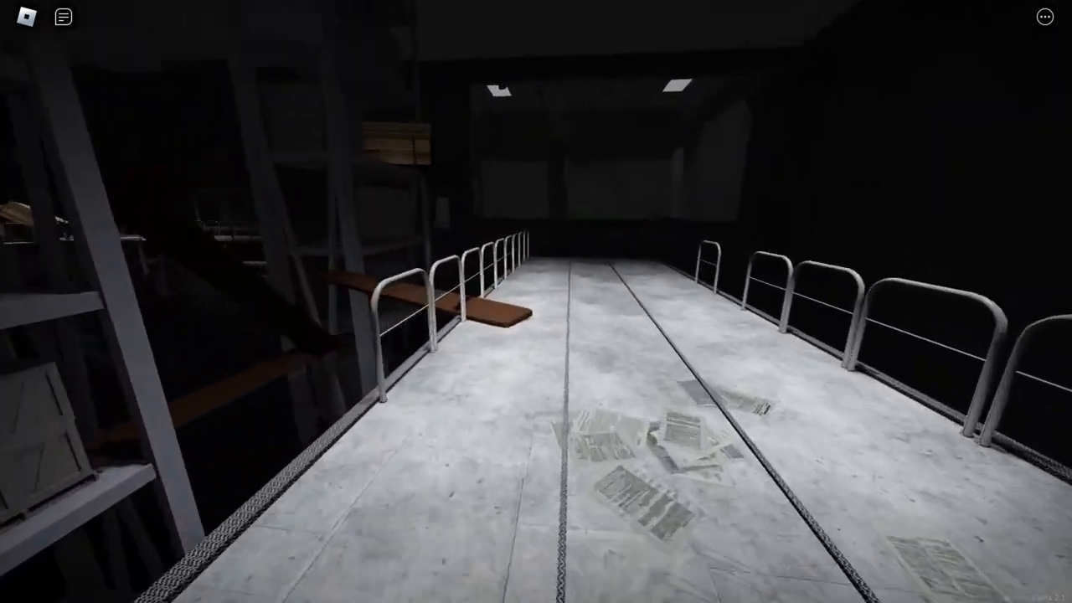
mouse_move(536, 301)
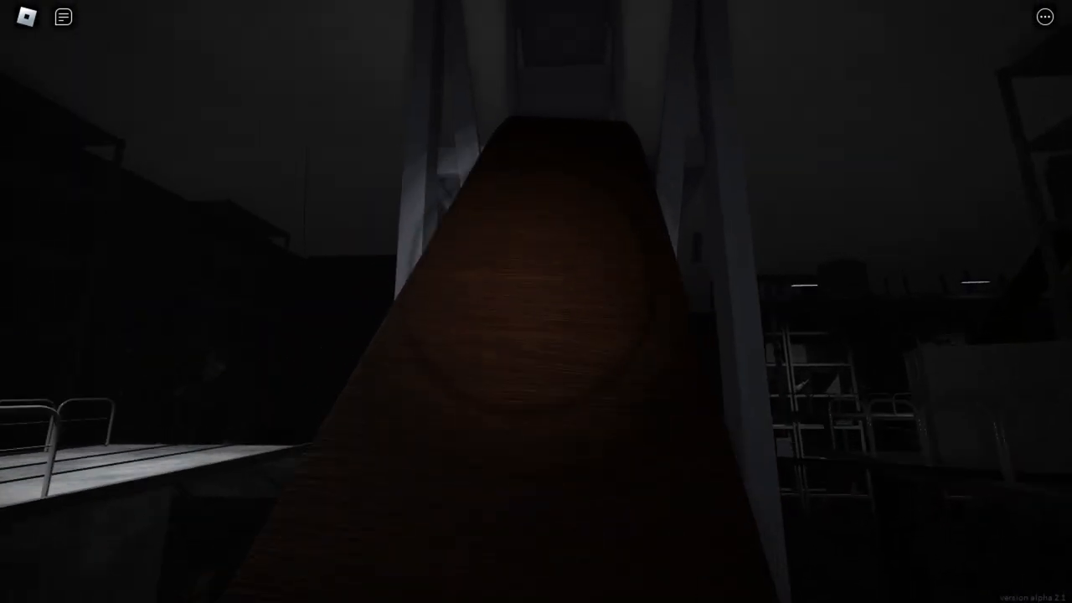
mouse_move(536, 302)
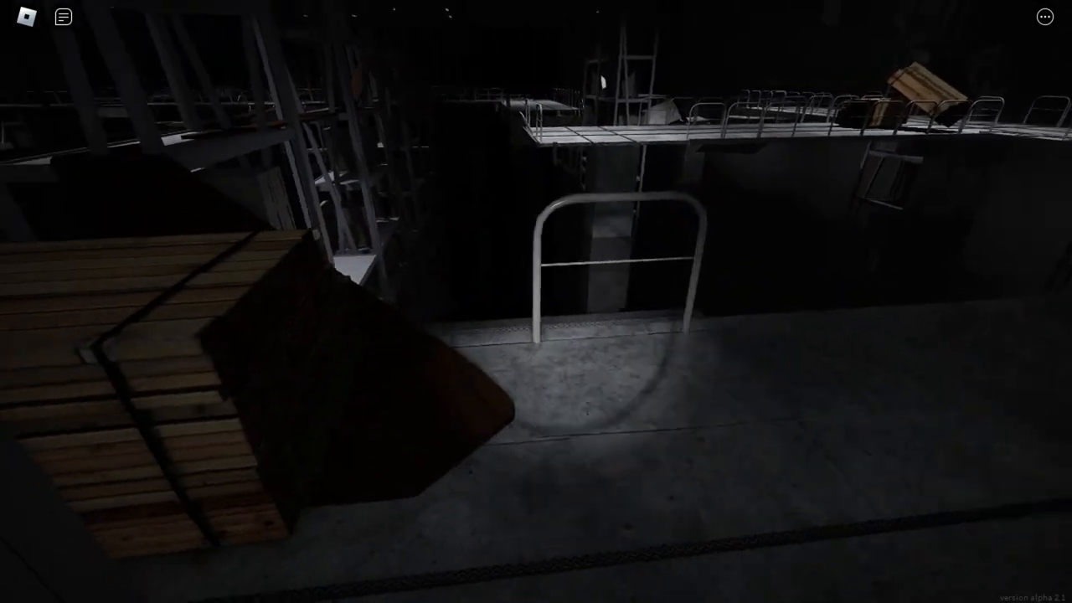
mouse_move(536, 301)
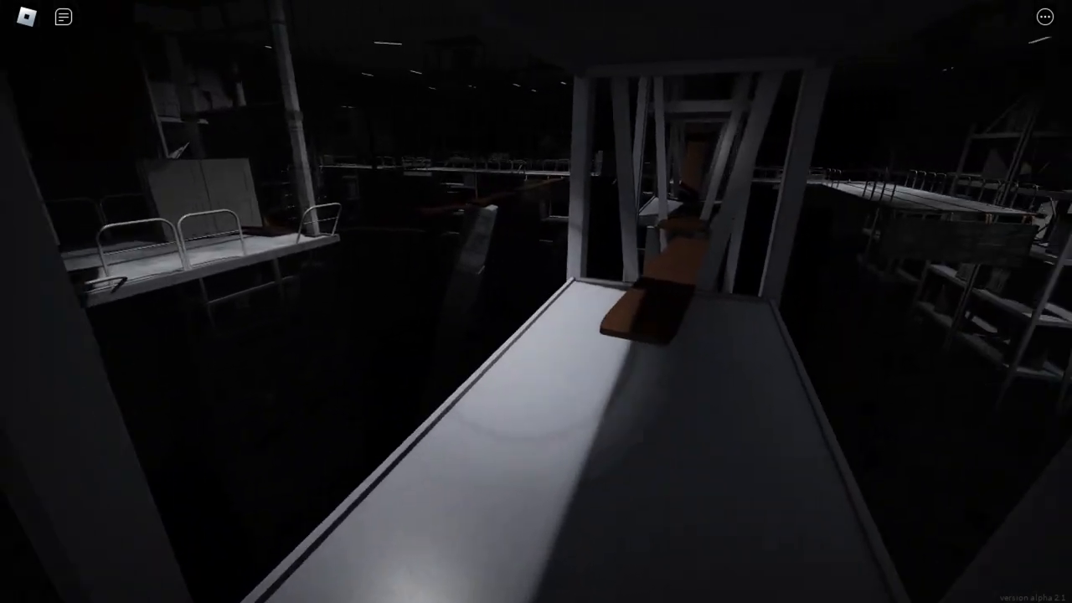
mouse_move(537, 302)
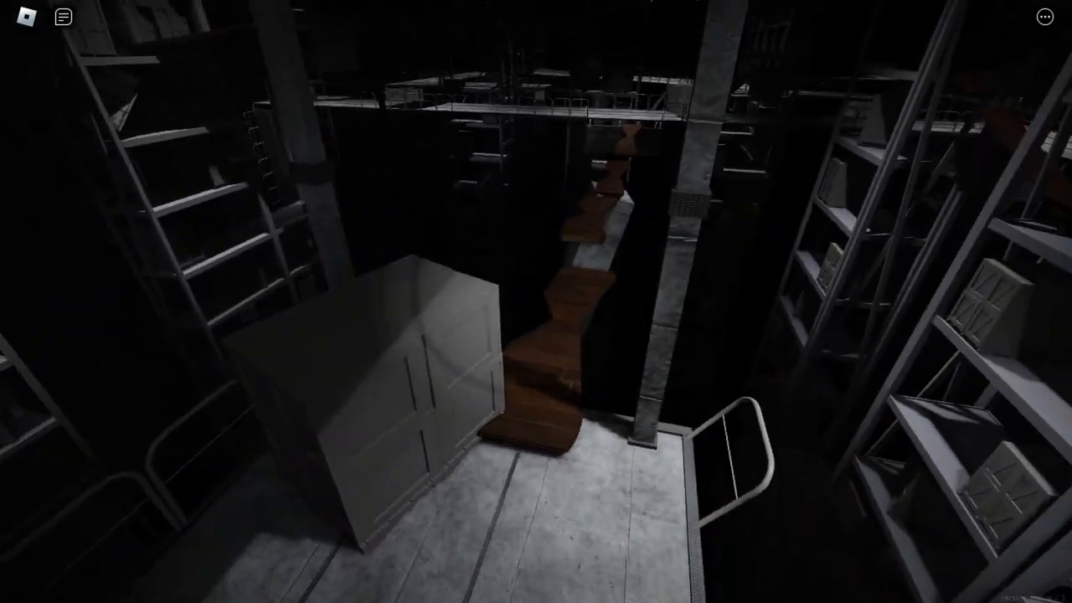
mouse_move(536, 302)
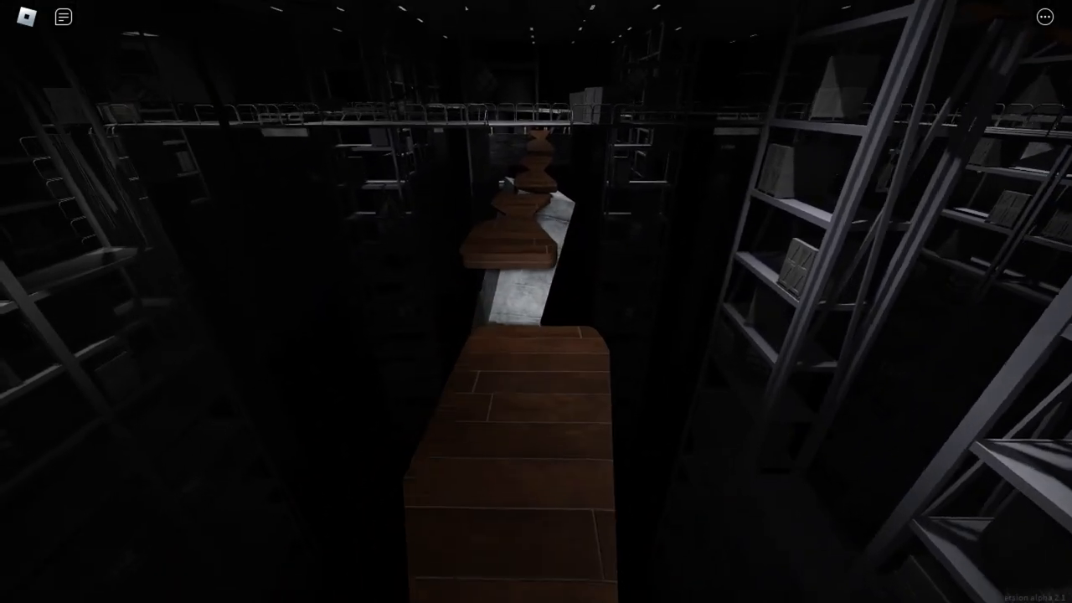
mouse_move(536, 301)
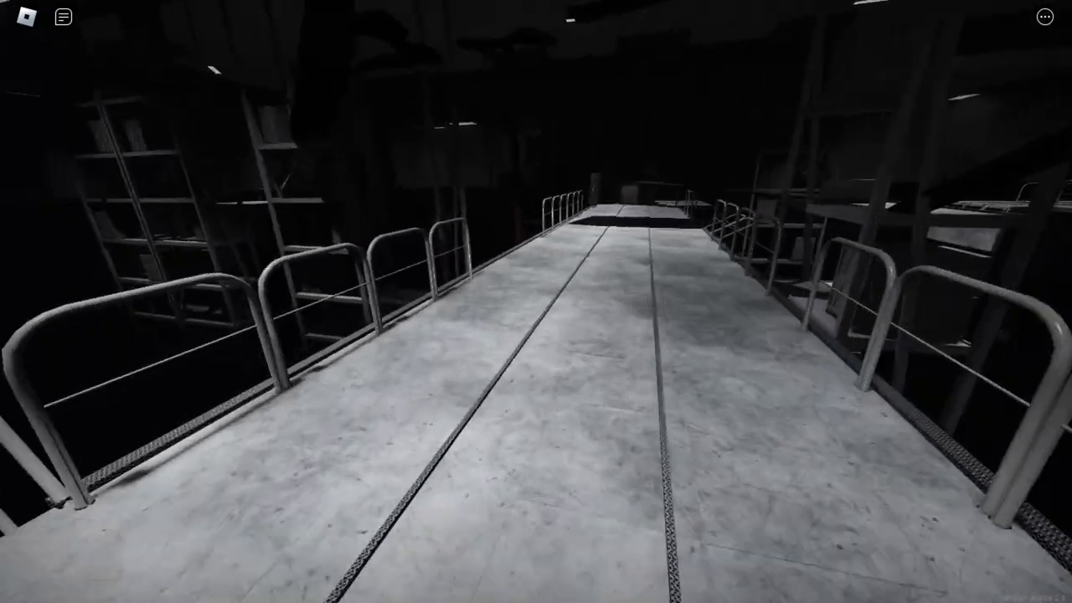
mouse_move(536, 302)
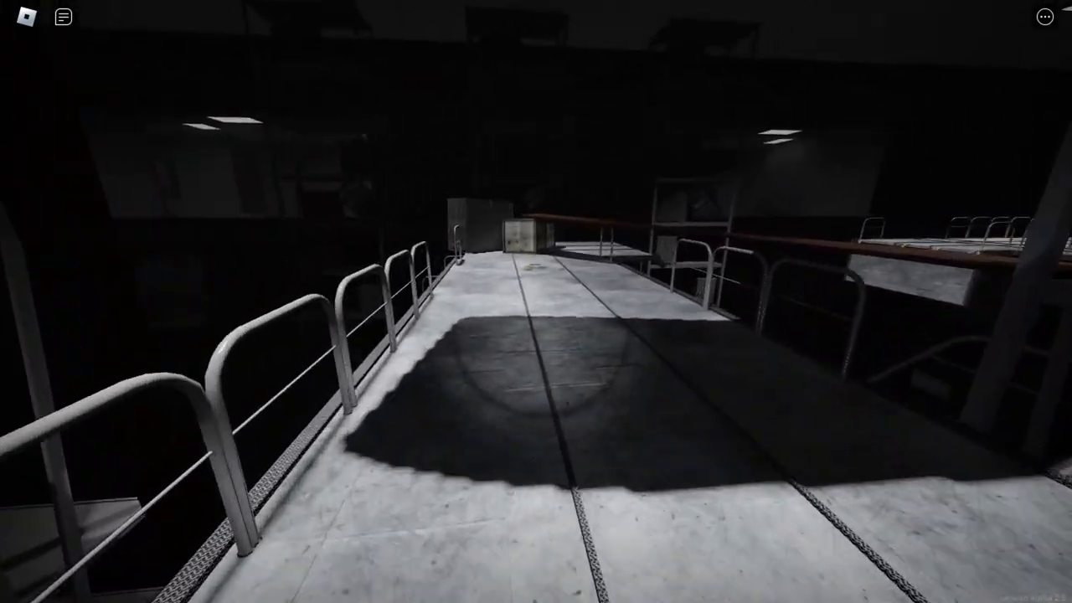
mouse_move(536, 301)
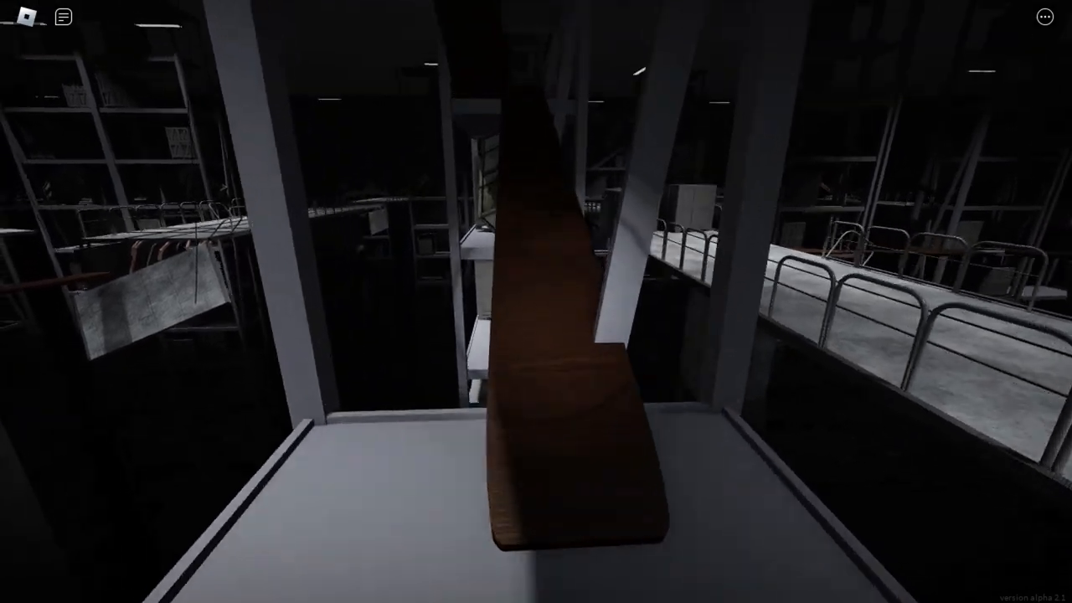
mouse_move(536, 301)
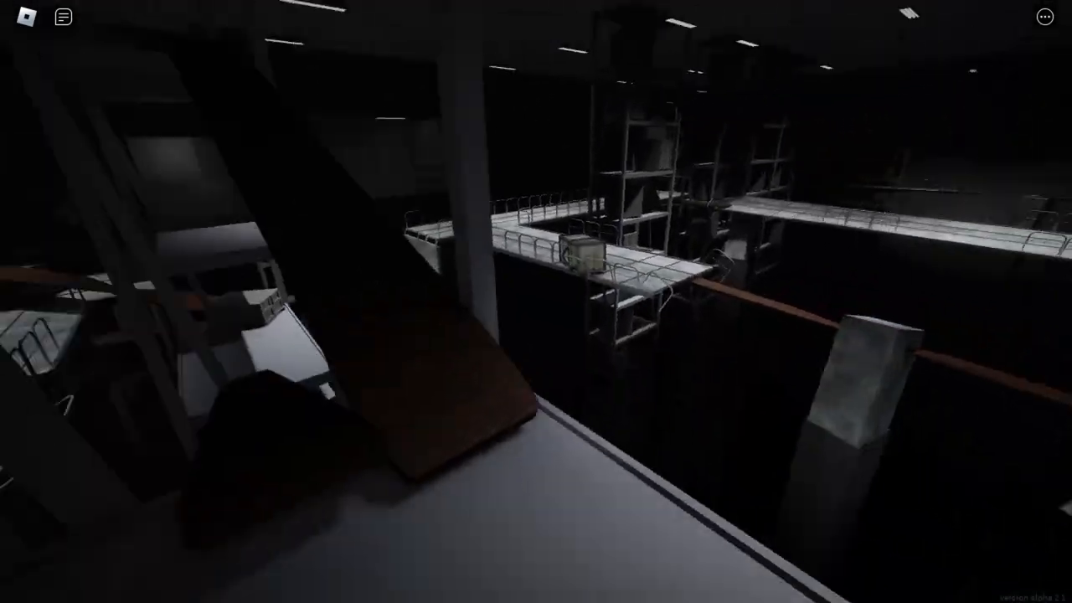
mouse_move(536, 301)
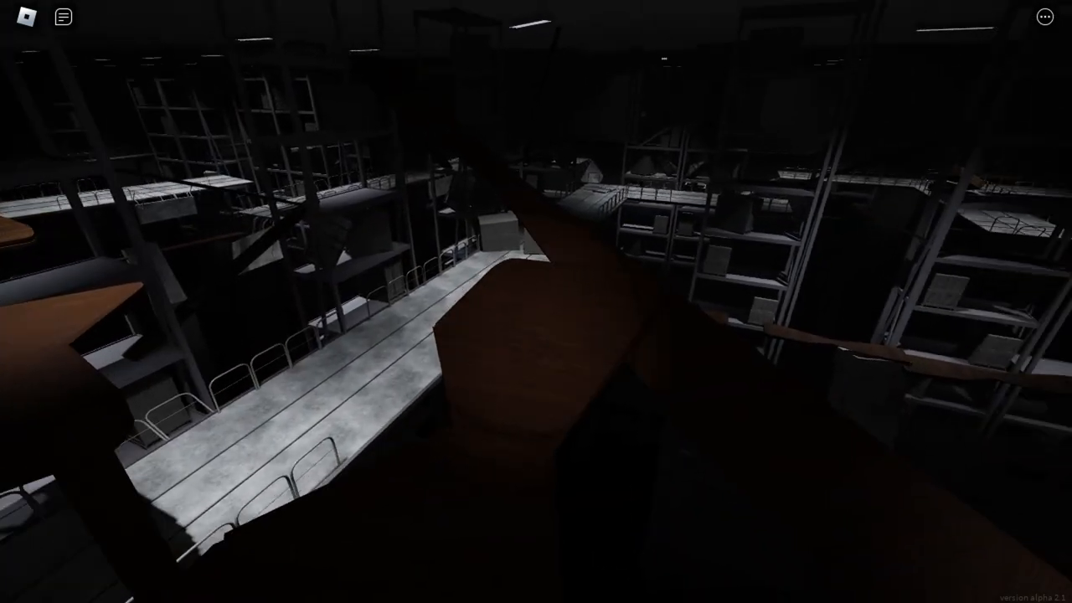
mouse_move(536, 302)
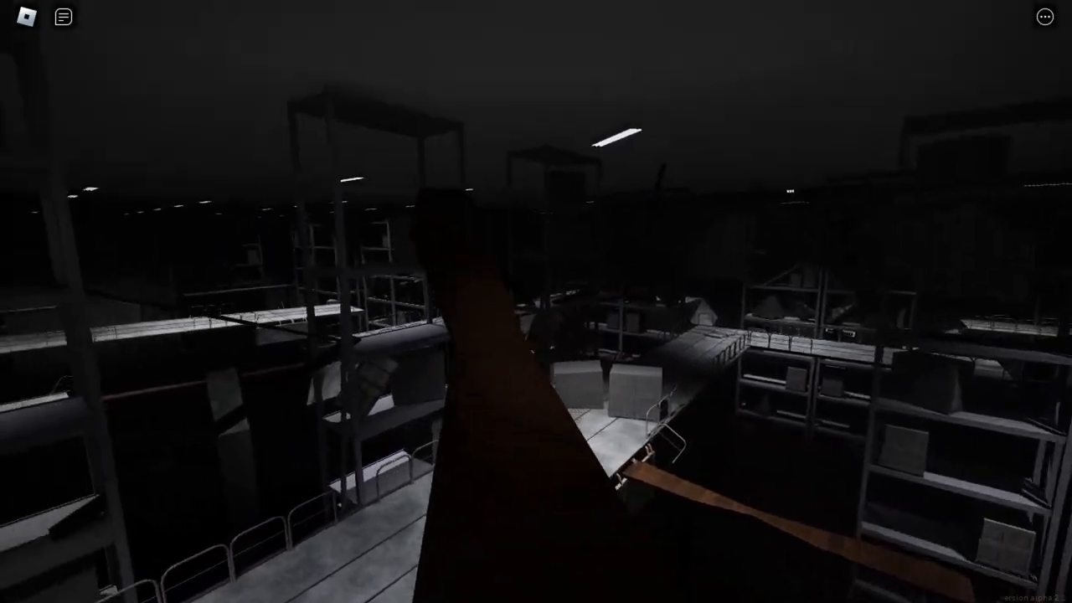
mouse_move(536, 301)
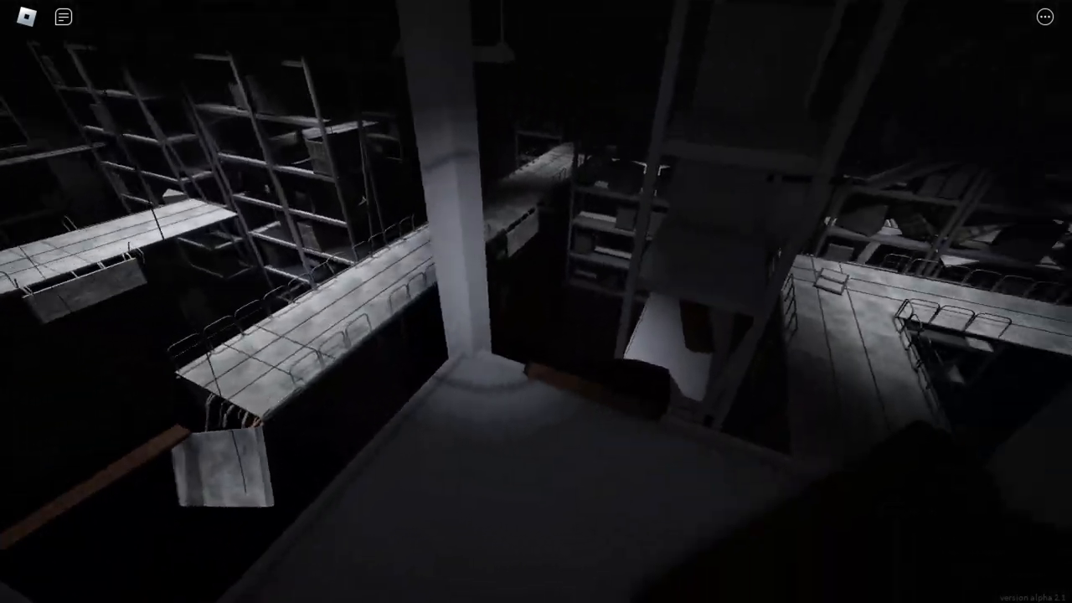
mouse_move(537, 301)
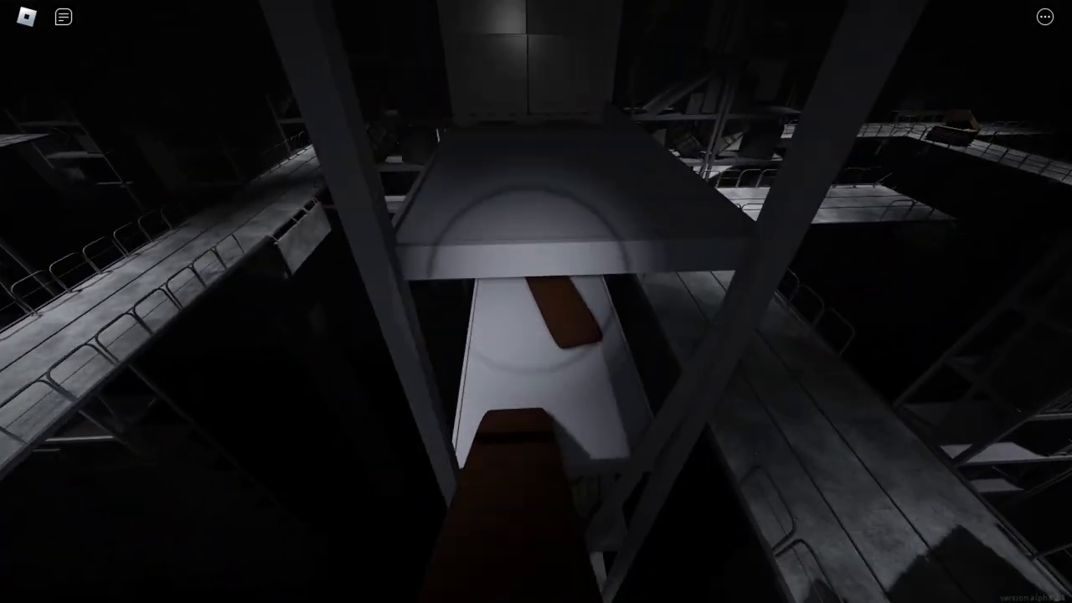
mouse_move(536, 302)
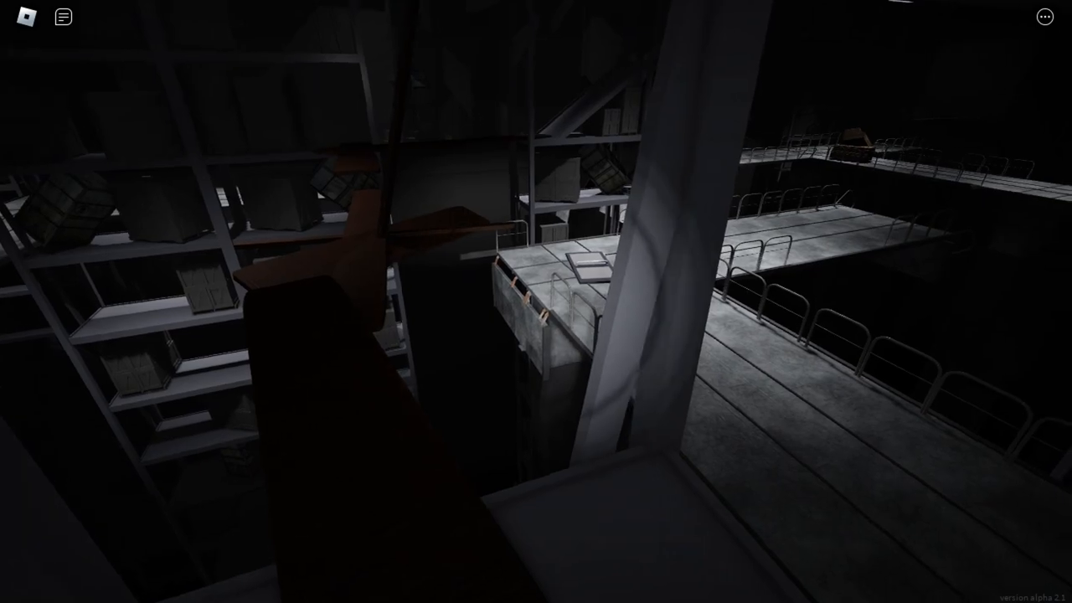
mouse_move(536, 301)
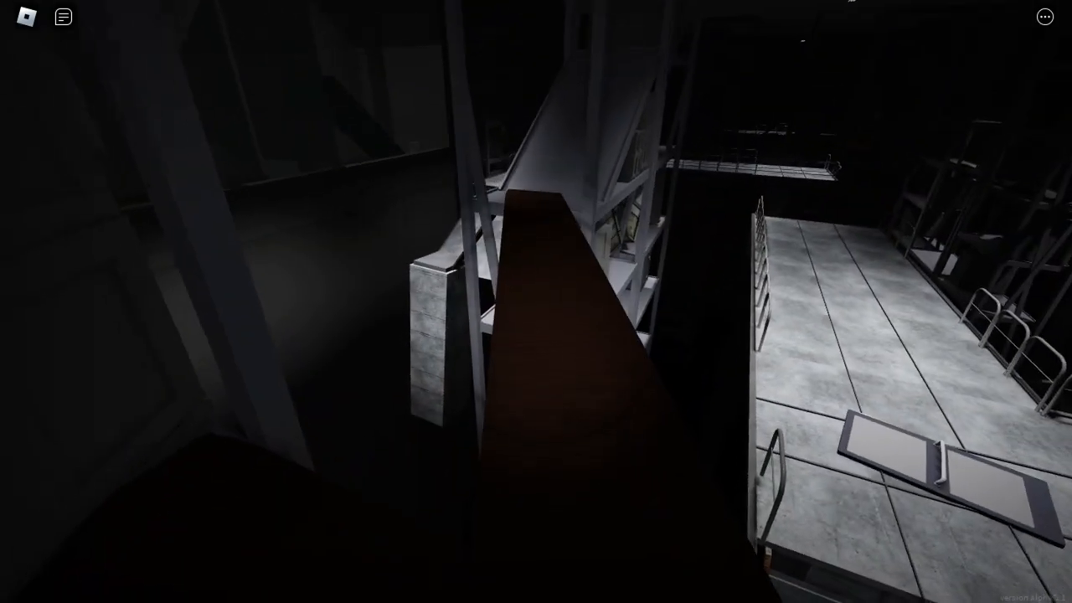
mouse_move(536, 301)
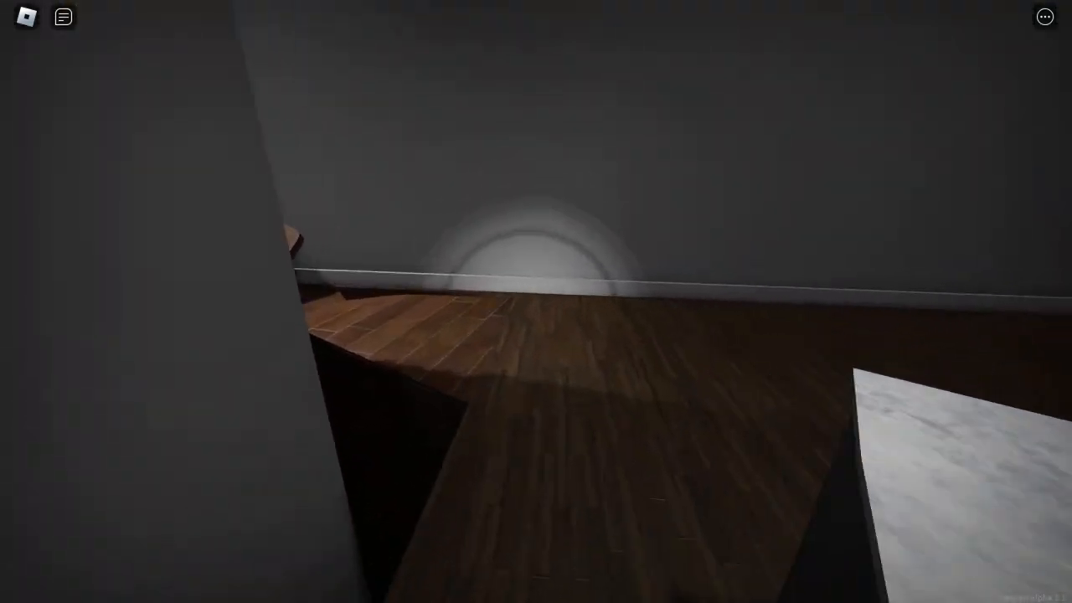
mouse_move(537, 302)
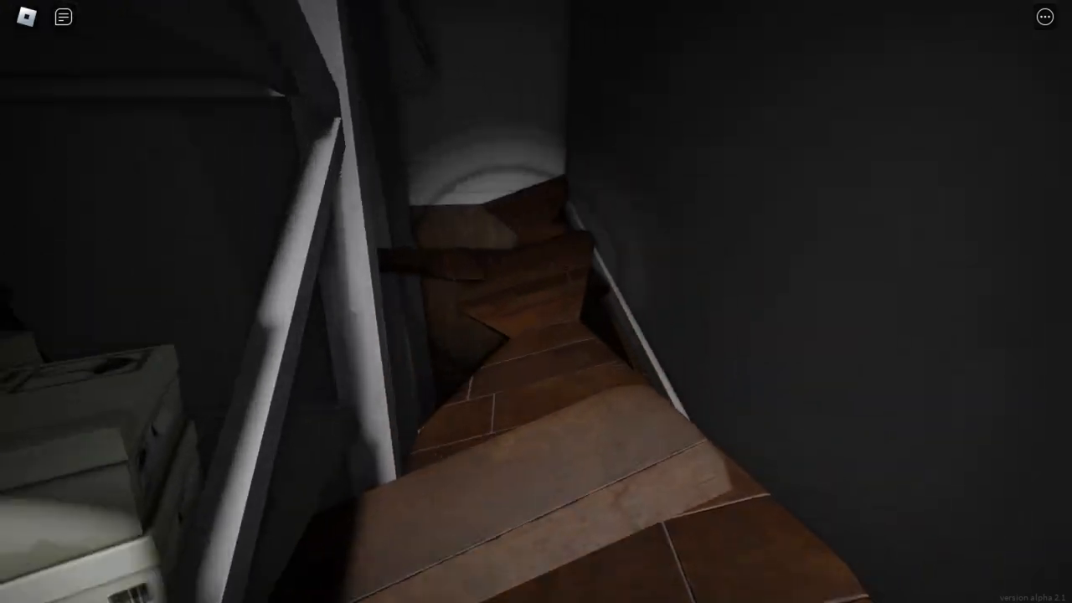
mouse_move(536, 302)
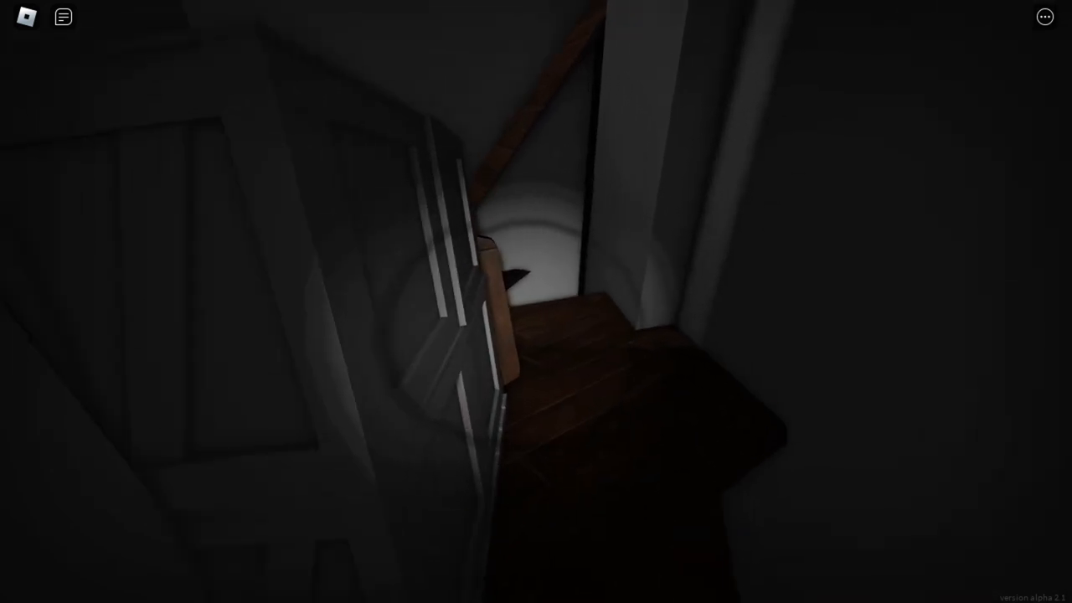
mouse_move(536, 302)
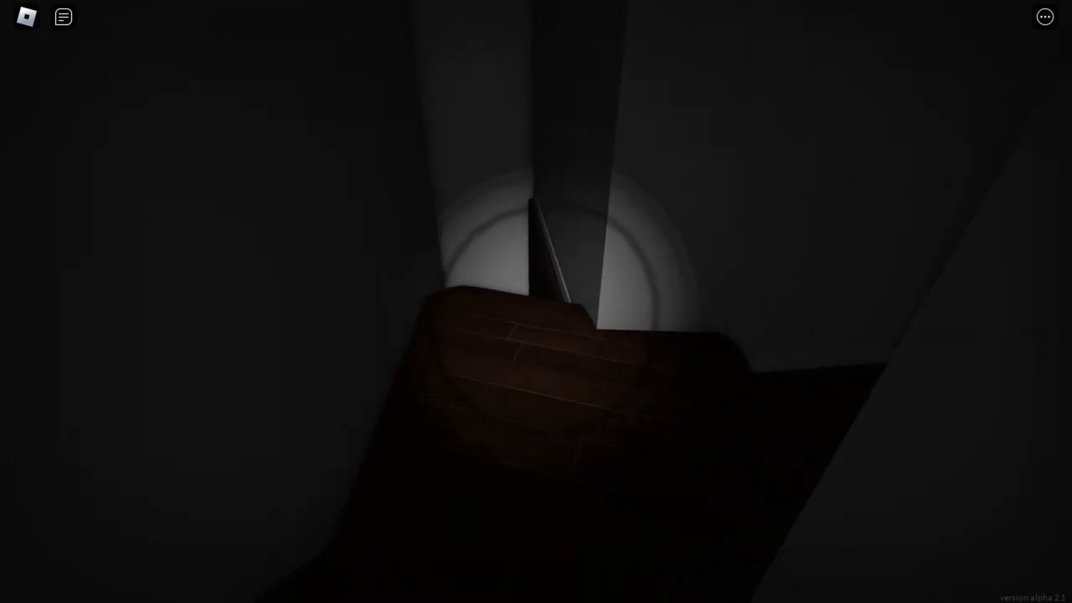
mouse_move(536, 301)
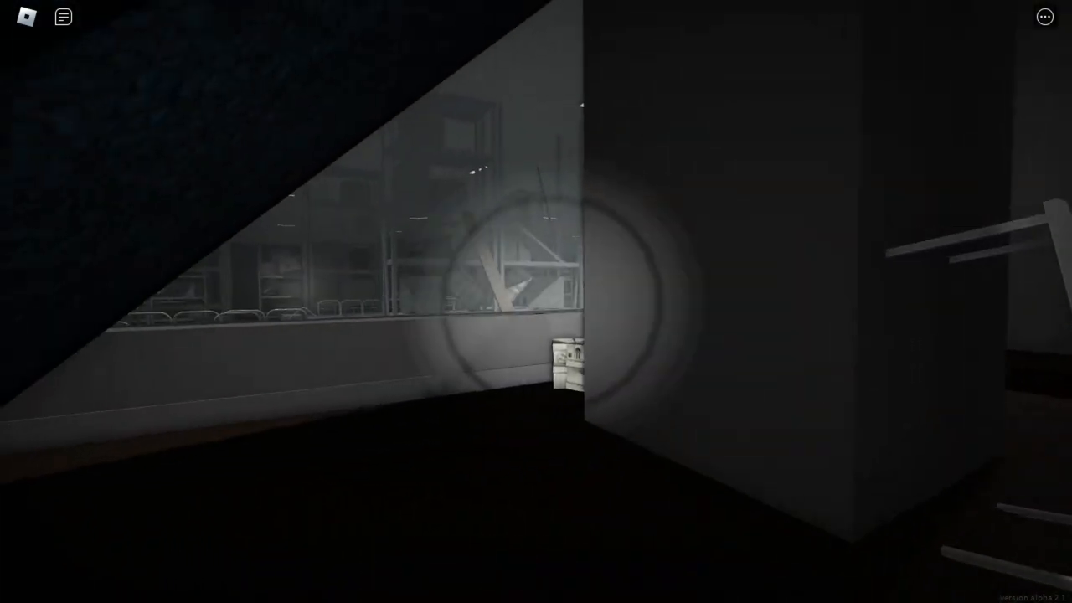
mouse_move(536, 302)
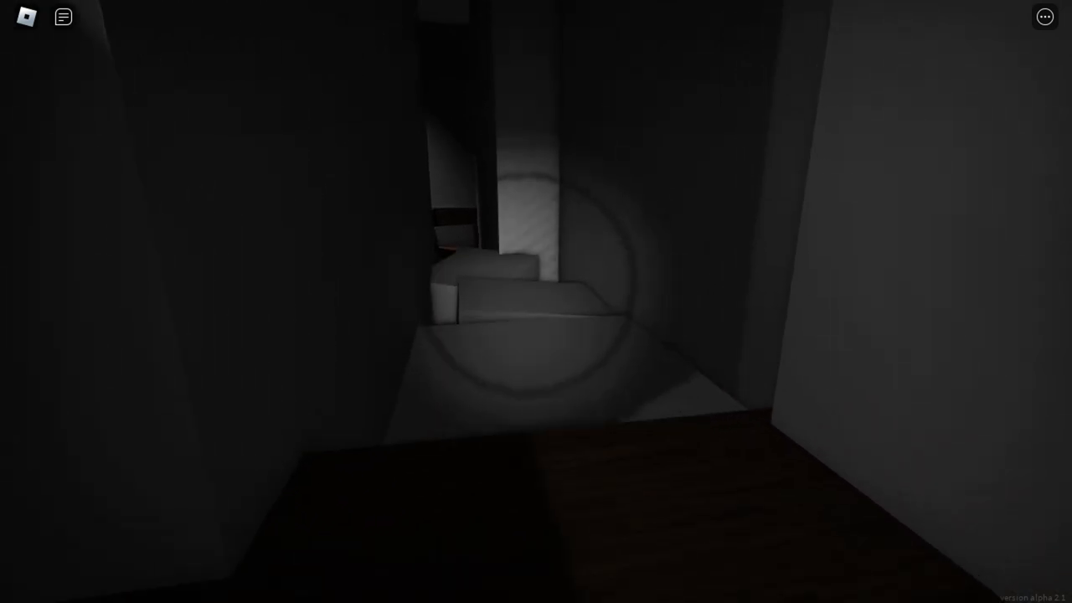
mouse_move(536, 301)
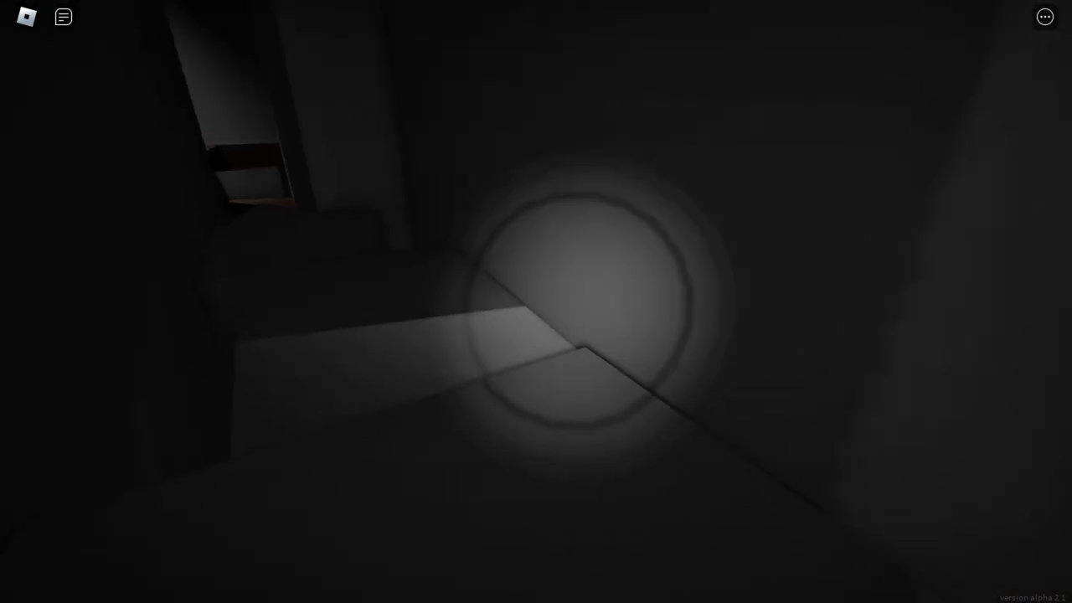
mouse_move(537, 301)
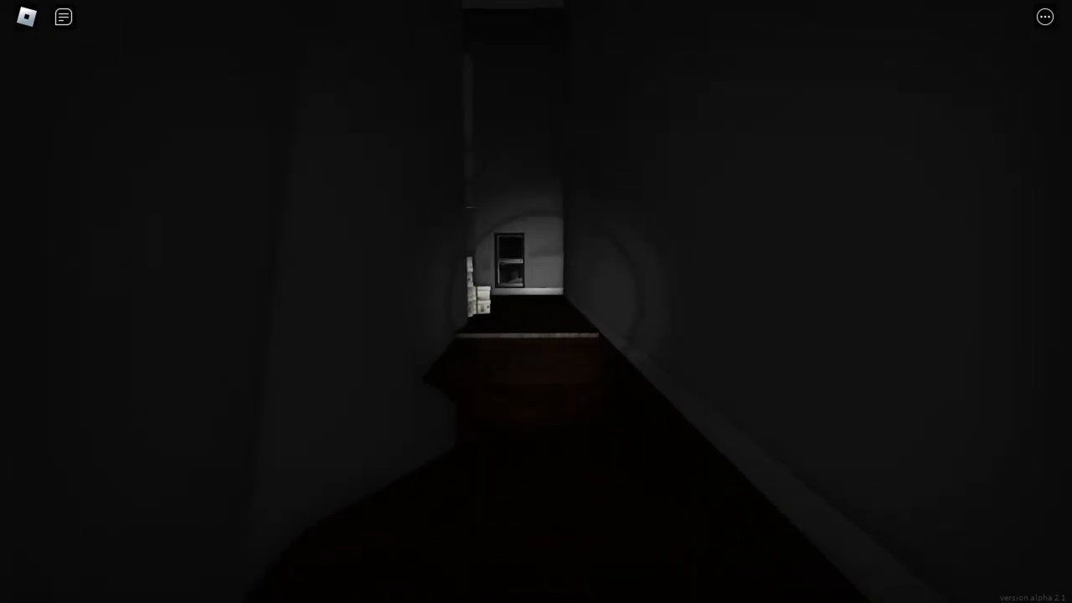
mouse_move(536, 301)
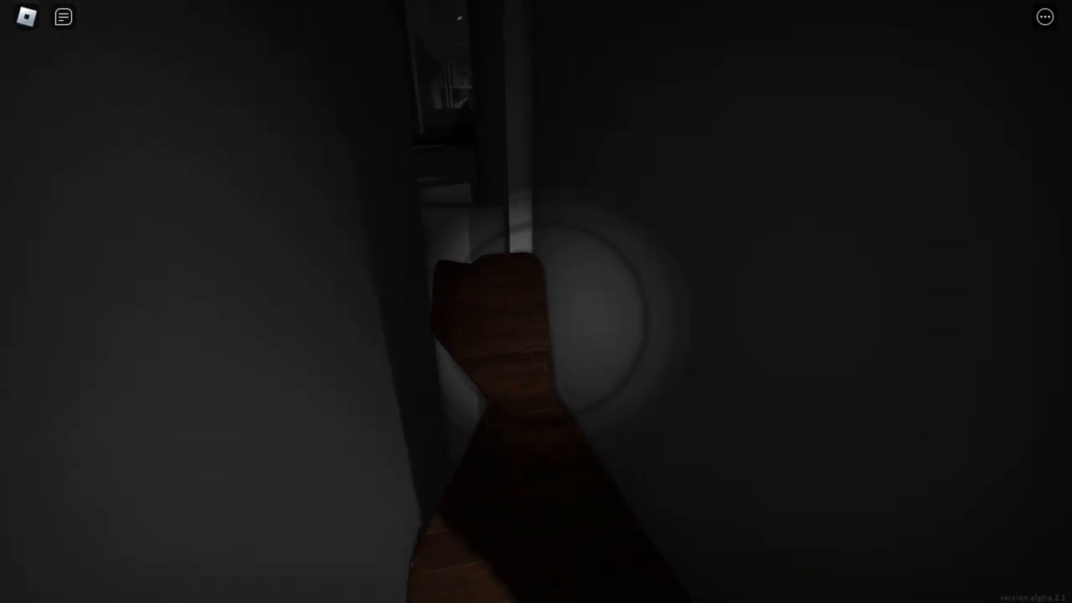
mouse_move(536, 302)
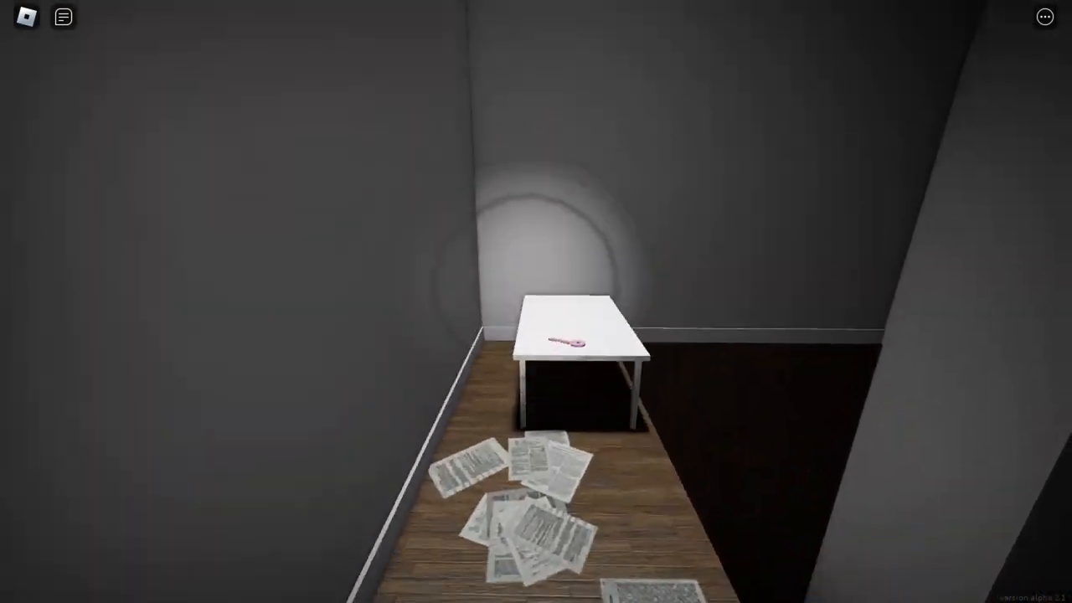
mouse_move(536, 301)
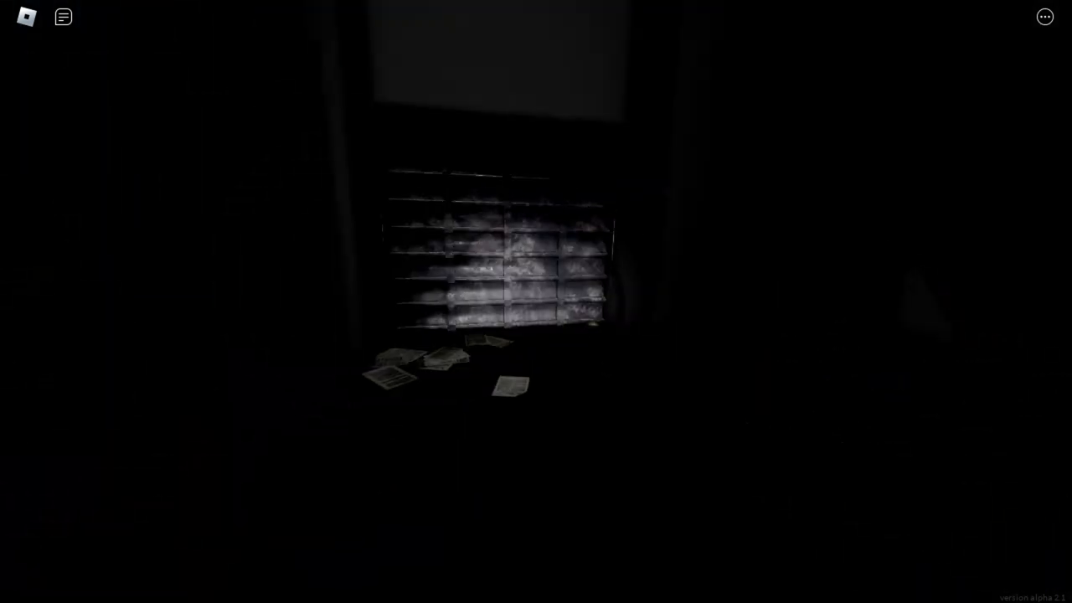
mouse_move(536, 302)
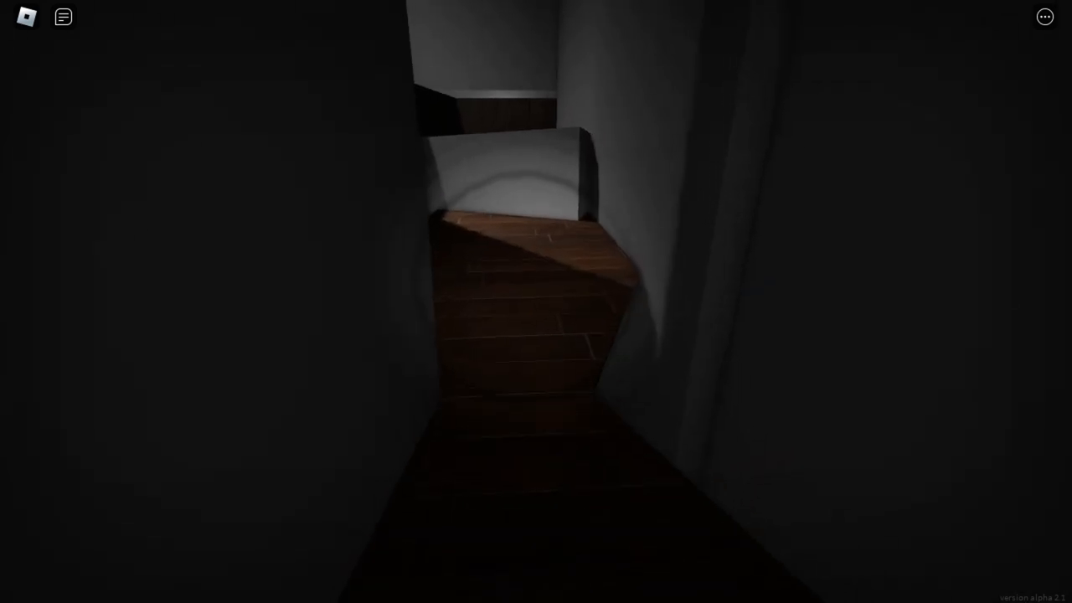
mouse_move(536, 301)
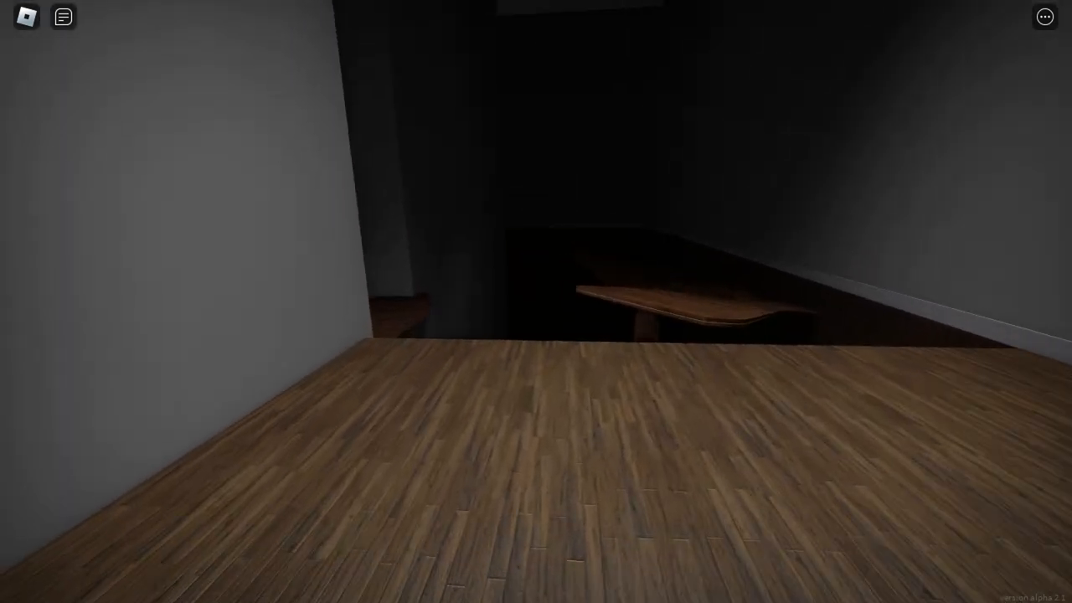